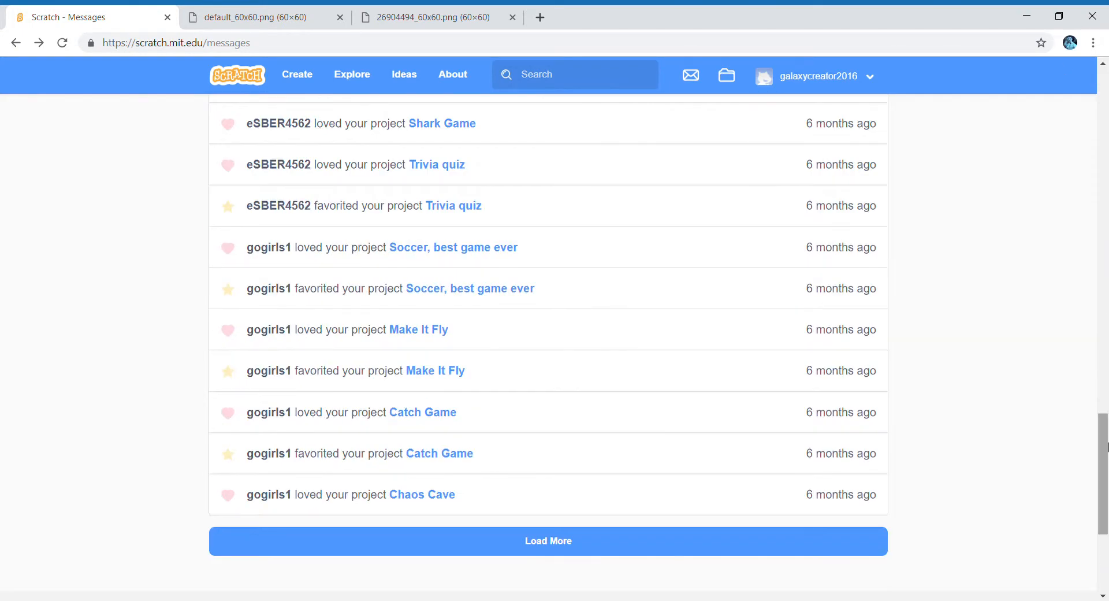
Go to the galaxycreator2016 profile page and close the default_60x60.png tab
scroll("up", 3)
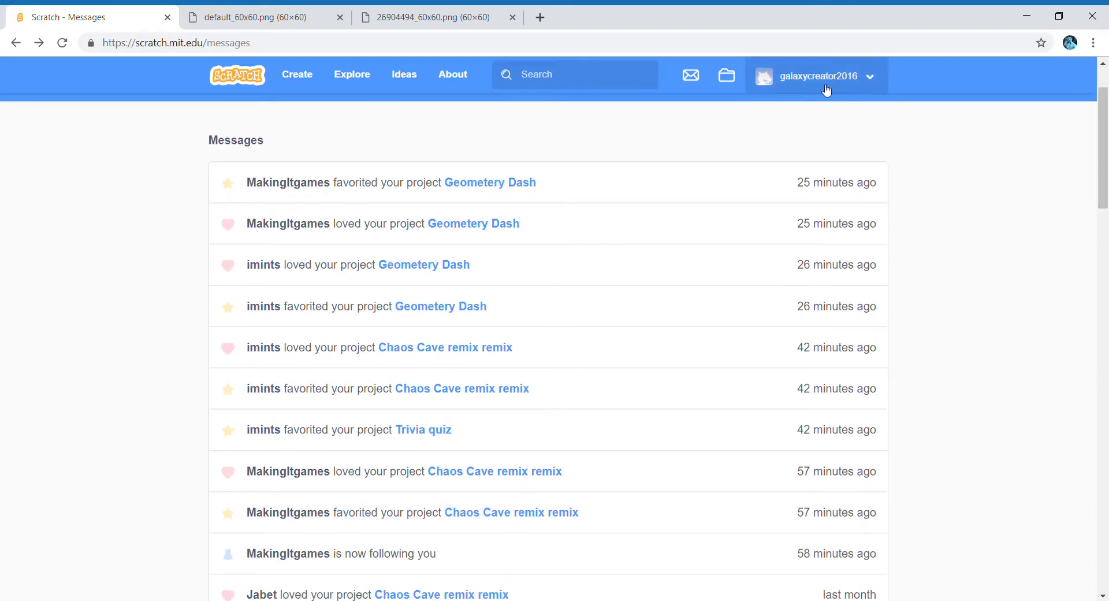
mouse_move(883, 81)
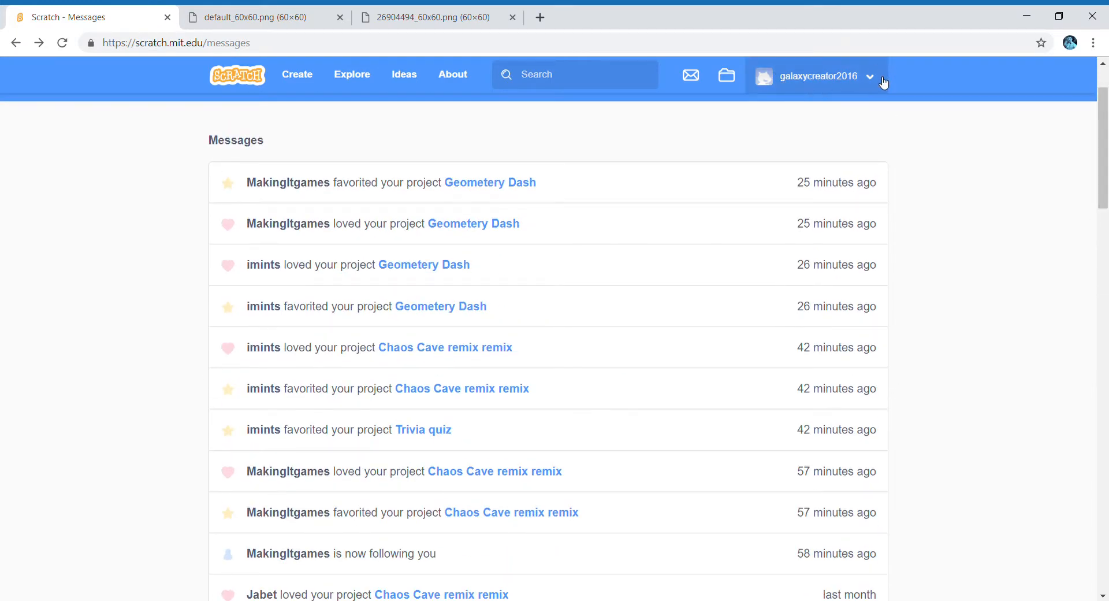
left_click(849, 76)
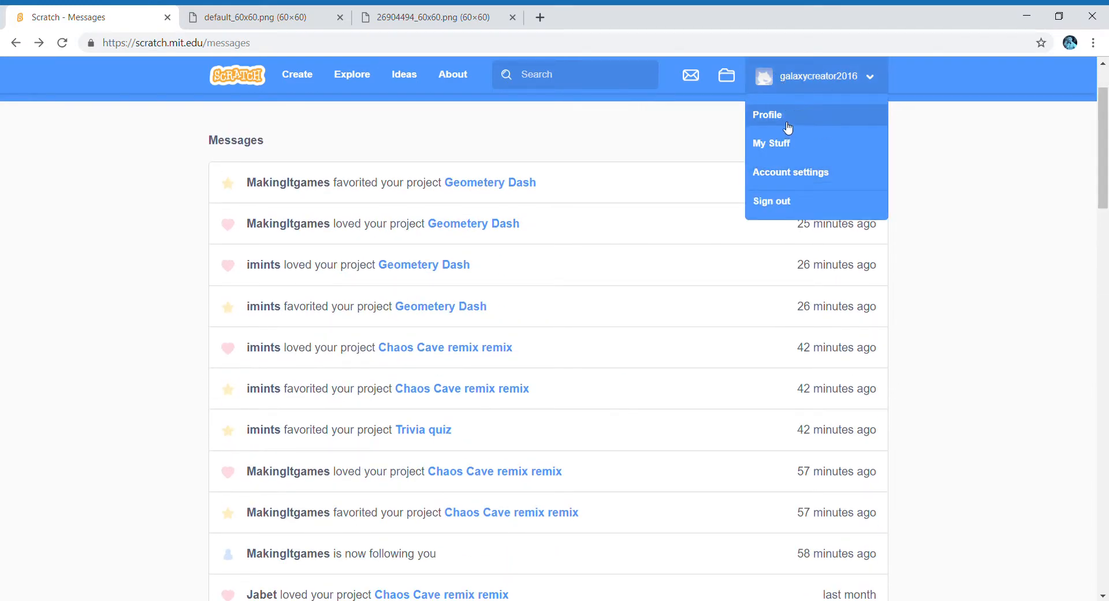
mouse_move(784, 80)
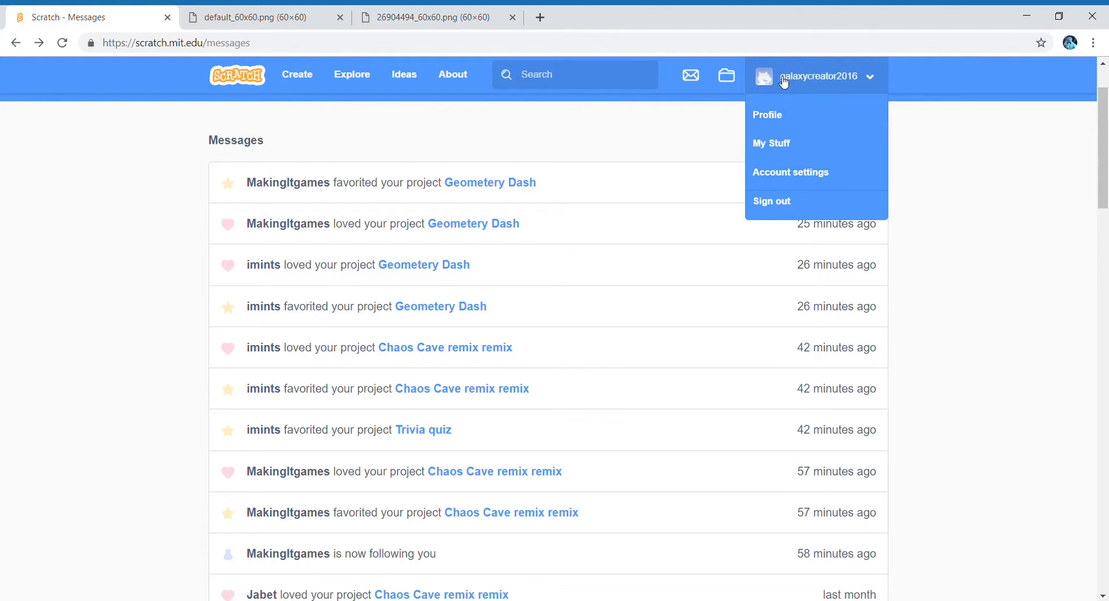
left_click(766, 114)
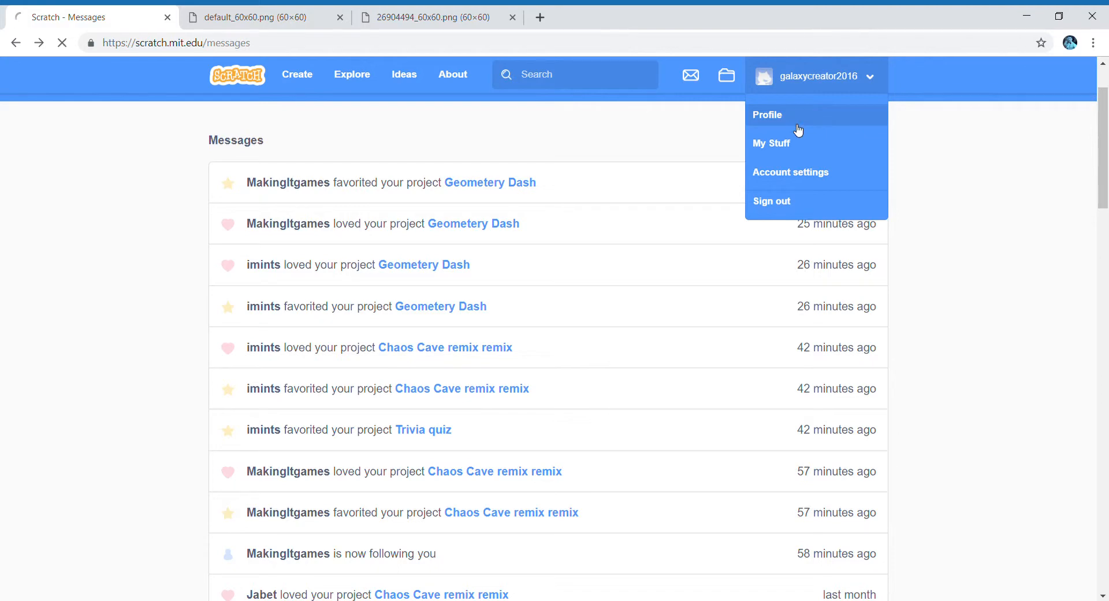
left_click(767, 114)
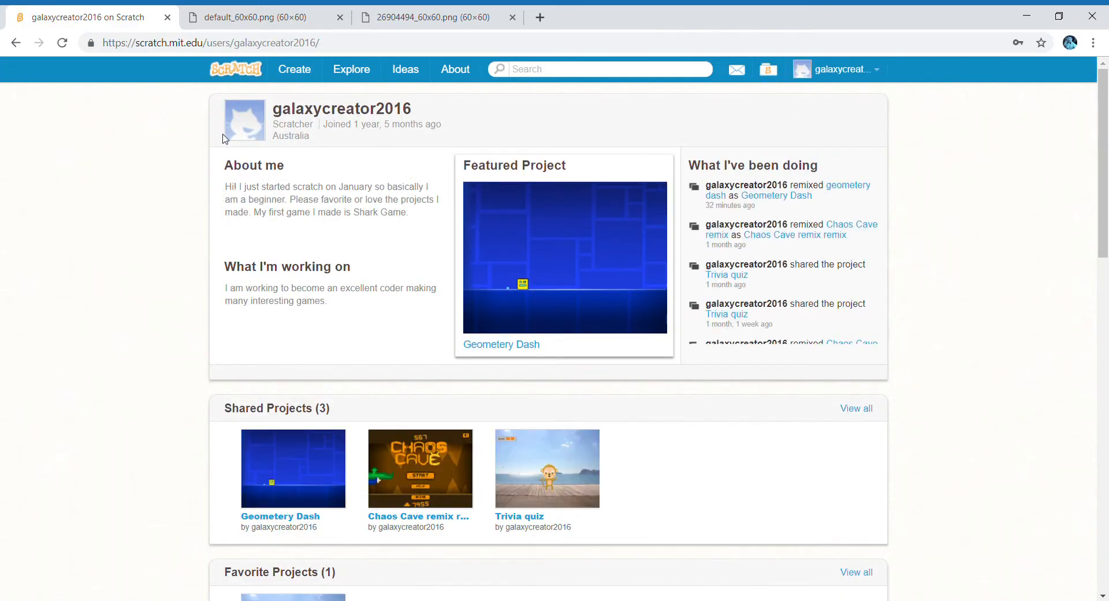
mouse_move(341, 17)
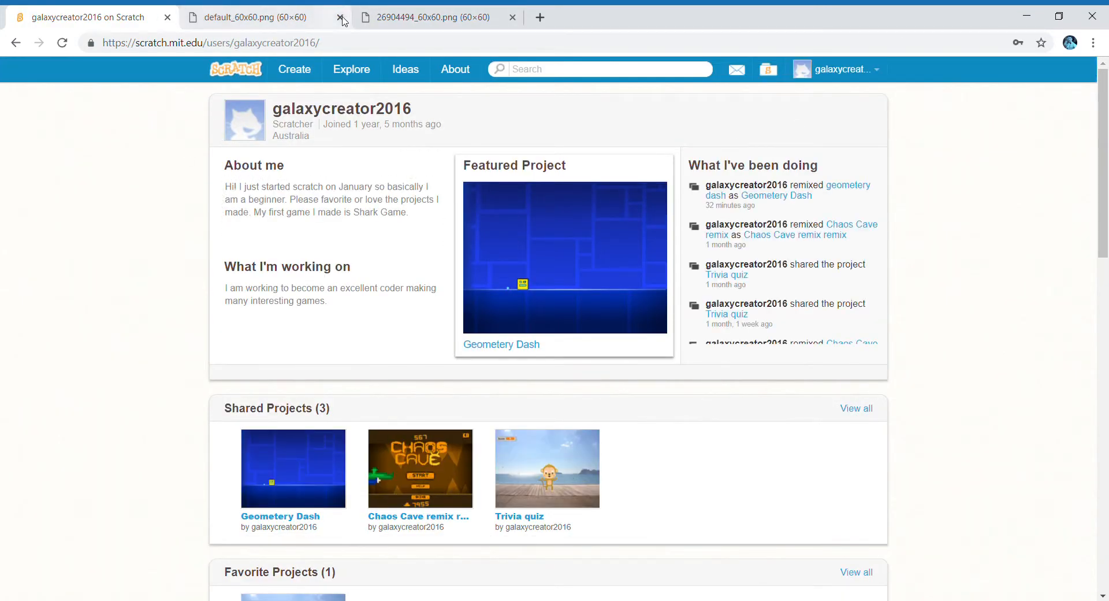
left_click(340, 17)
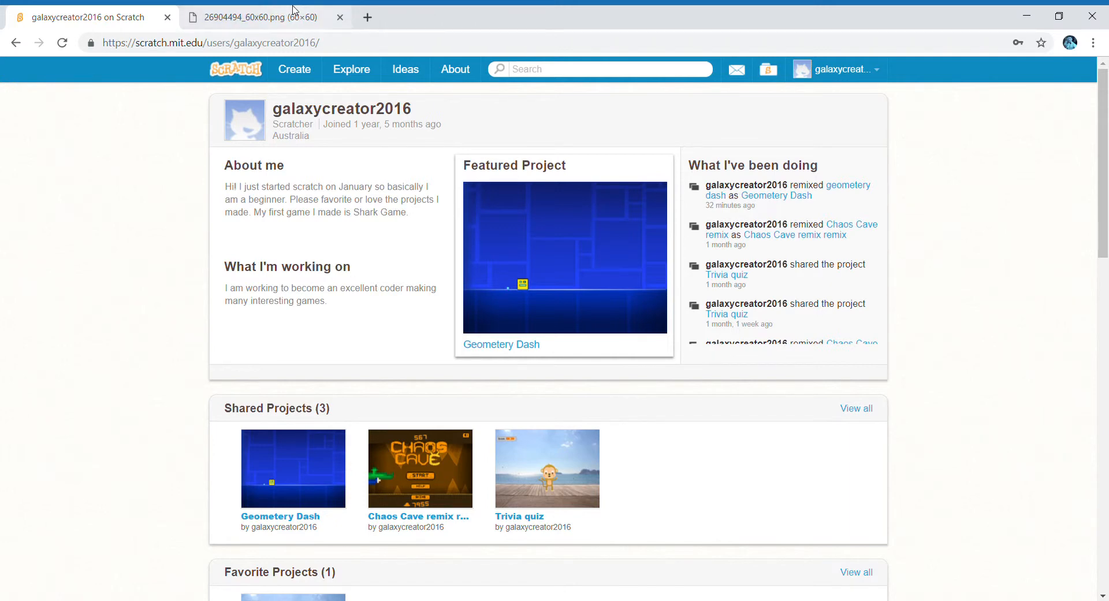
Bring the 26904494_60x60.png character image tab to the front
left_click(255, 17)
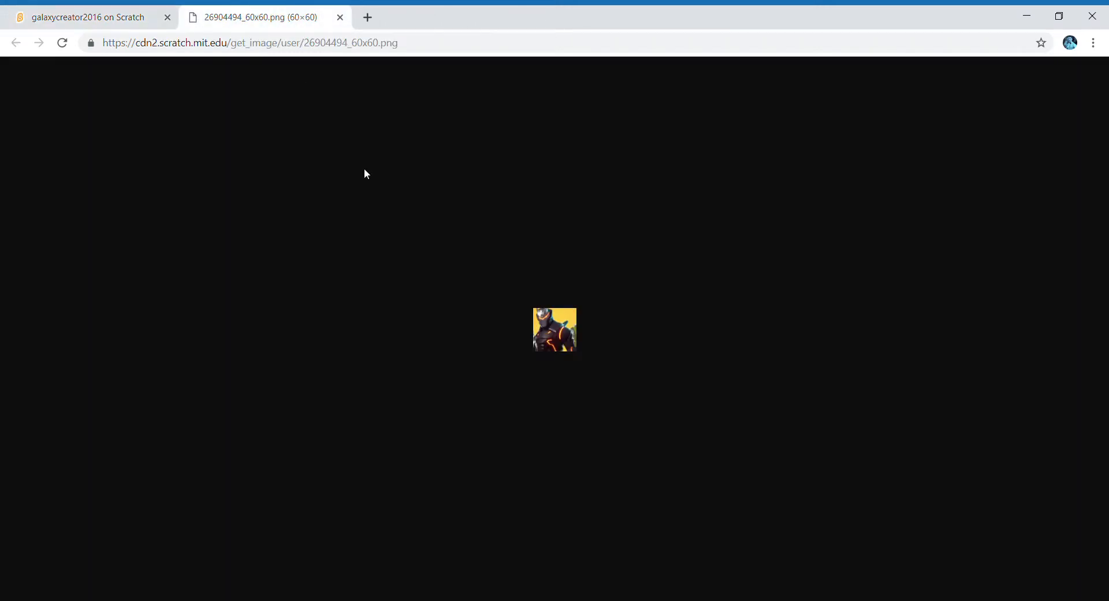
mouse_move(554, 322)
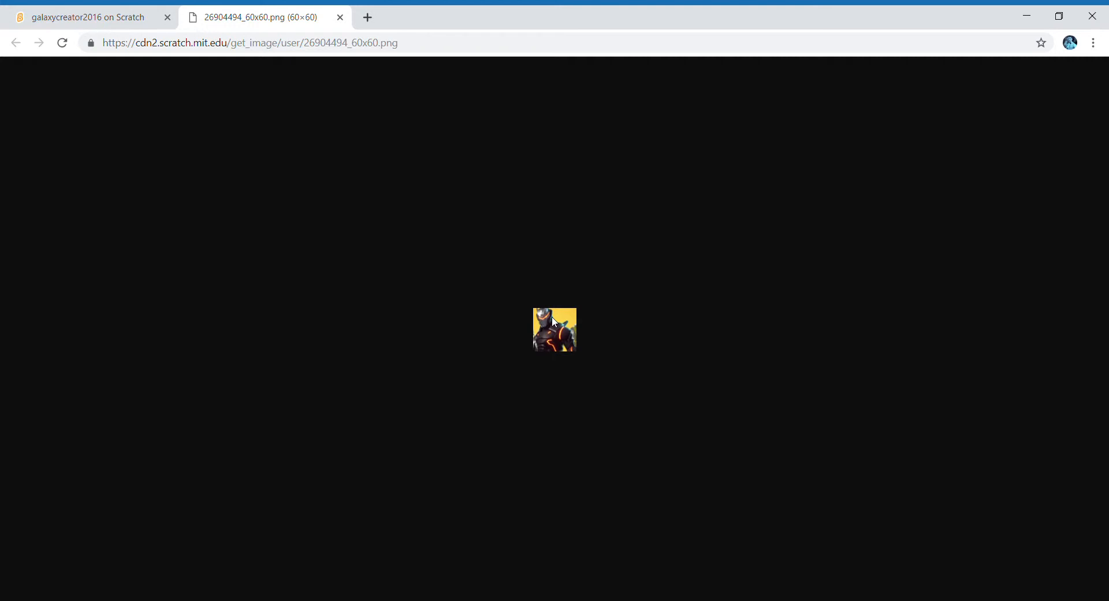
mouse_move(3, 182)
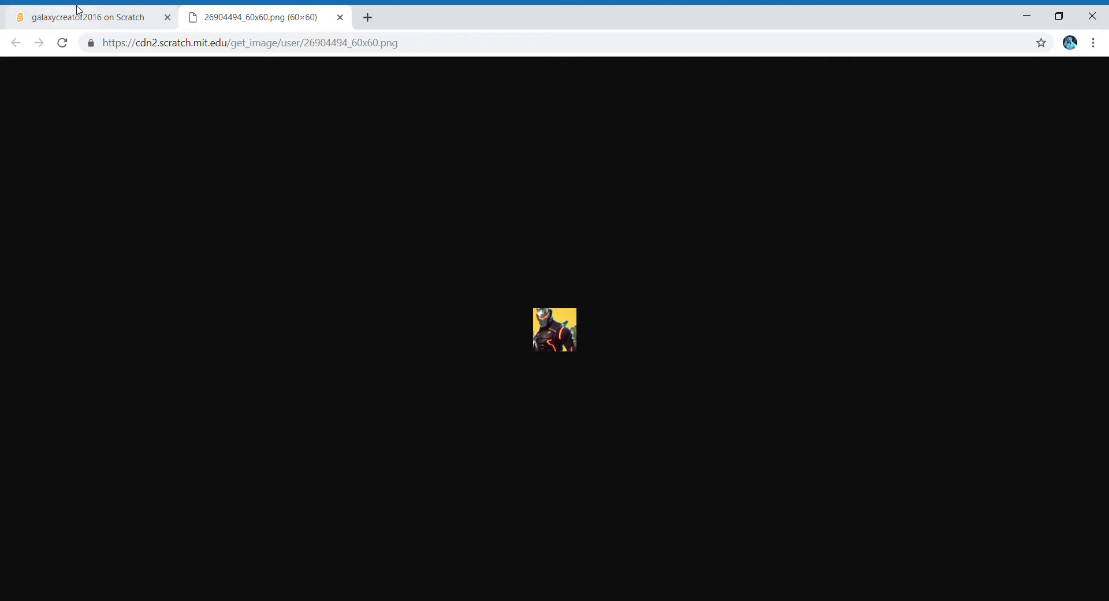
Set the yellow-backed character image as the profile picture, then reload the profile page
left_click(85, 17)
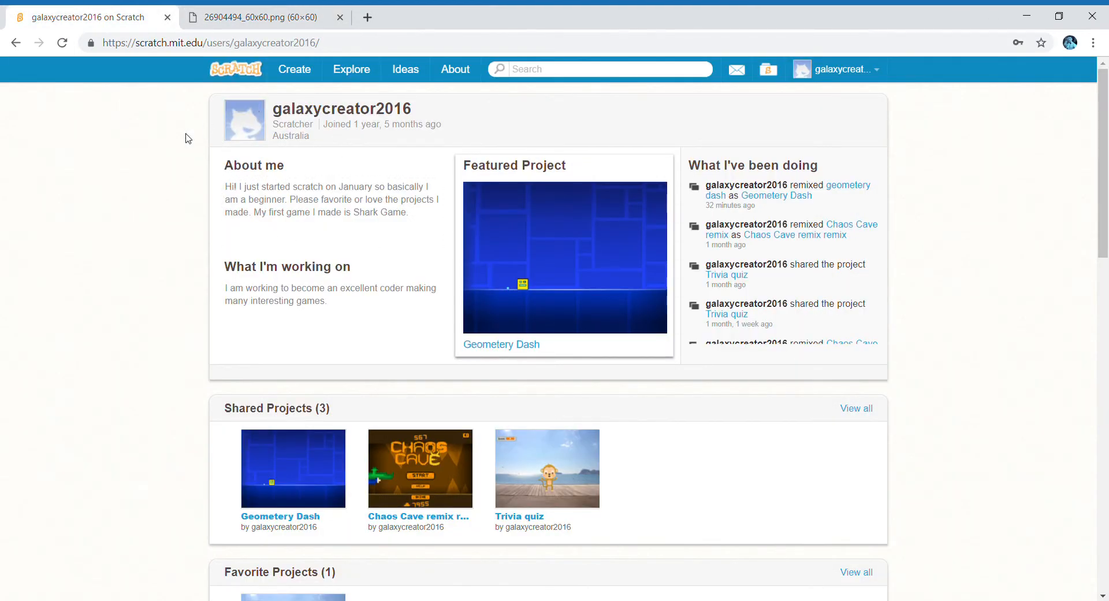
mouse_move(243, 120)
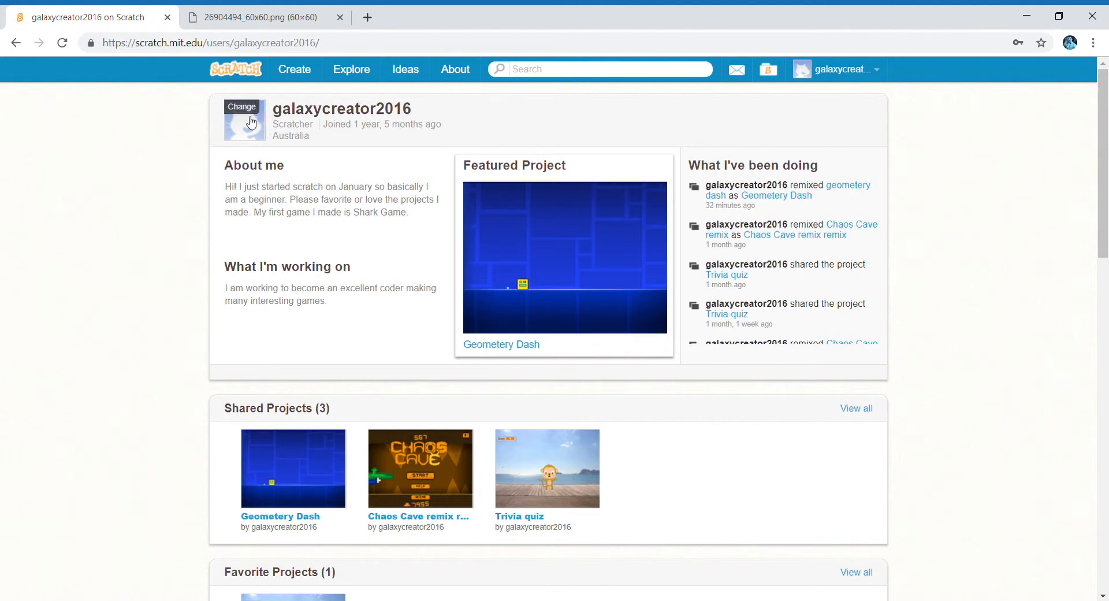
mouse_move(248, 123)
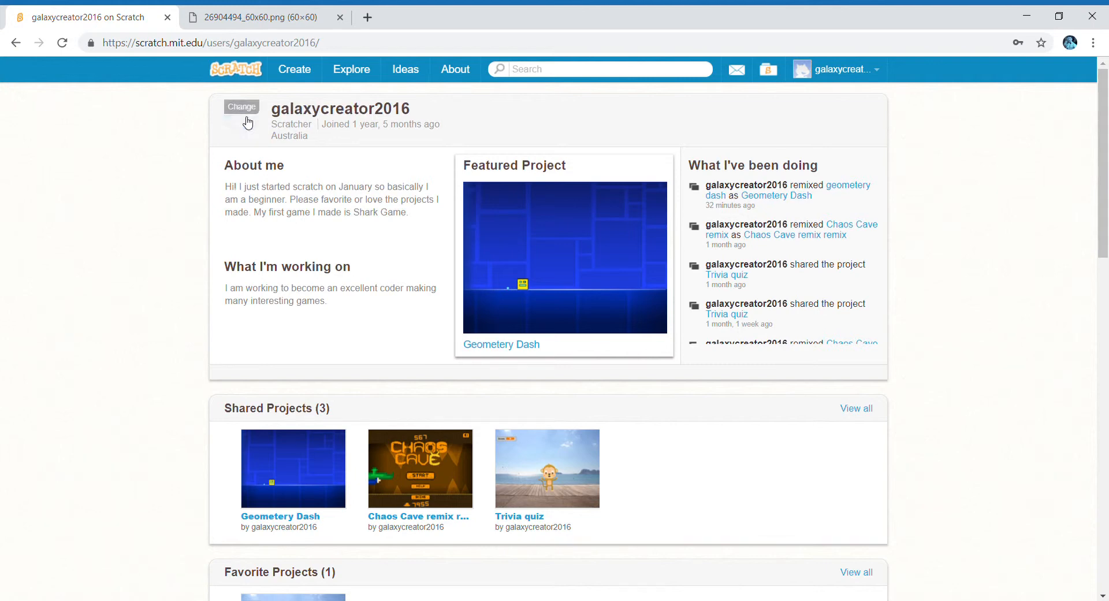
left_click(241, 106)
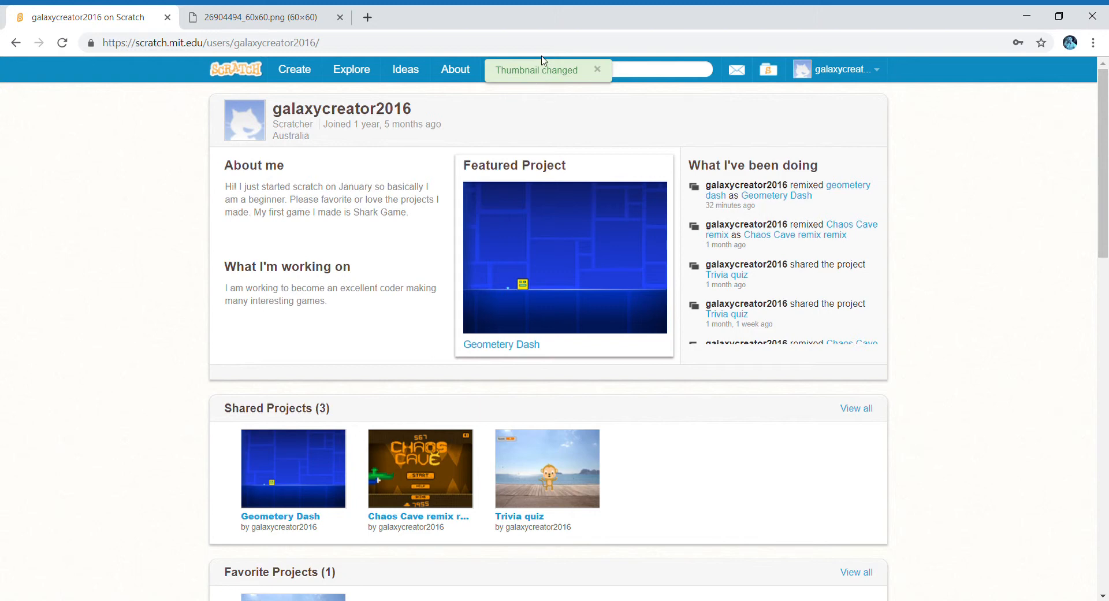
left_click(62, 44)
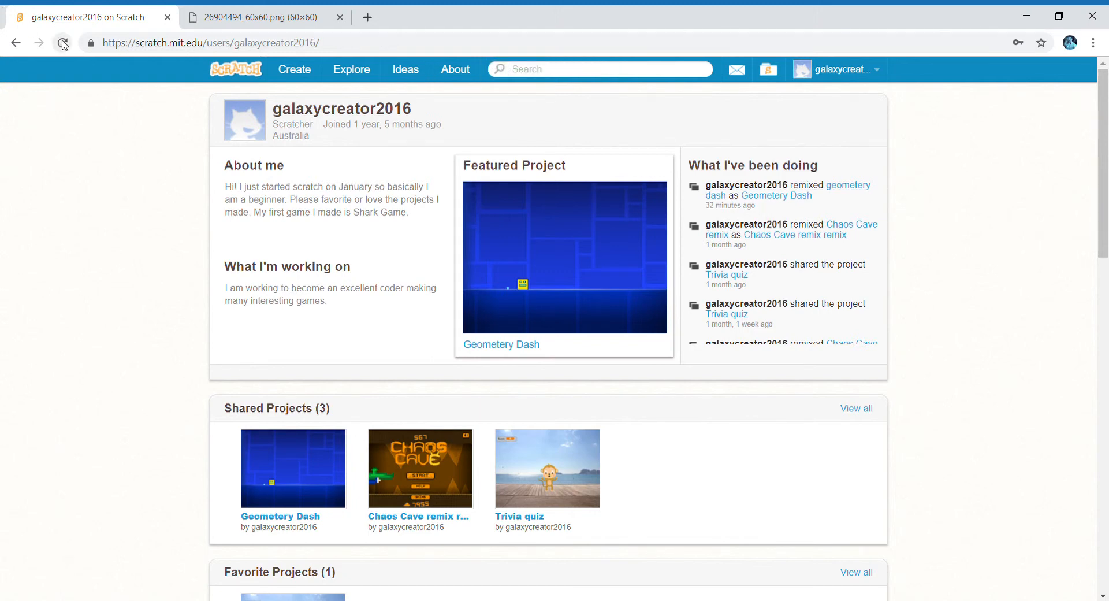
left_click(63, 43)
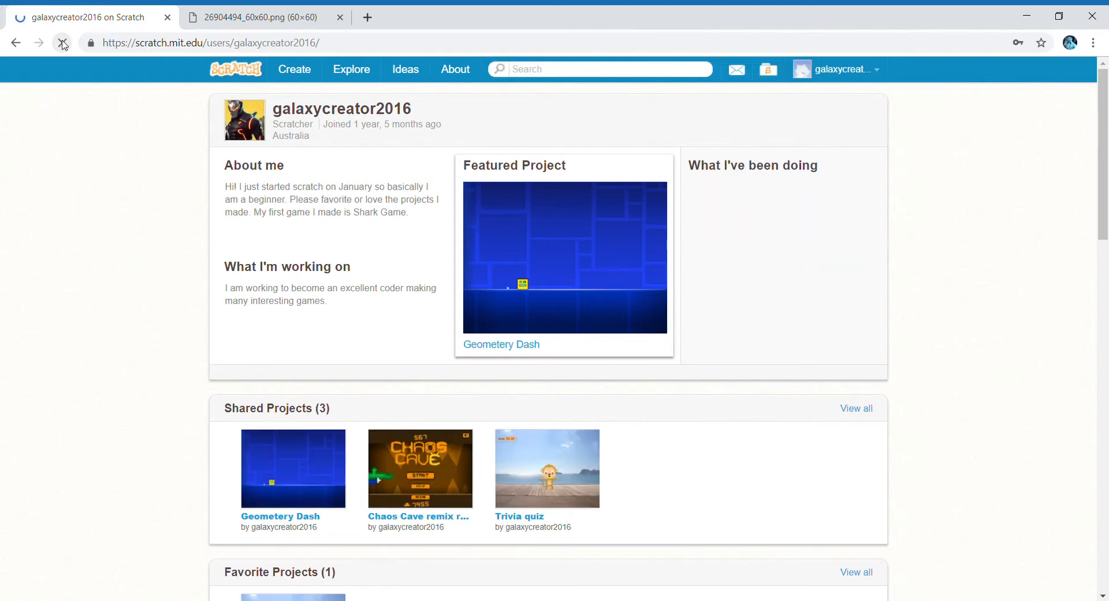
left_click(62, 44)
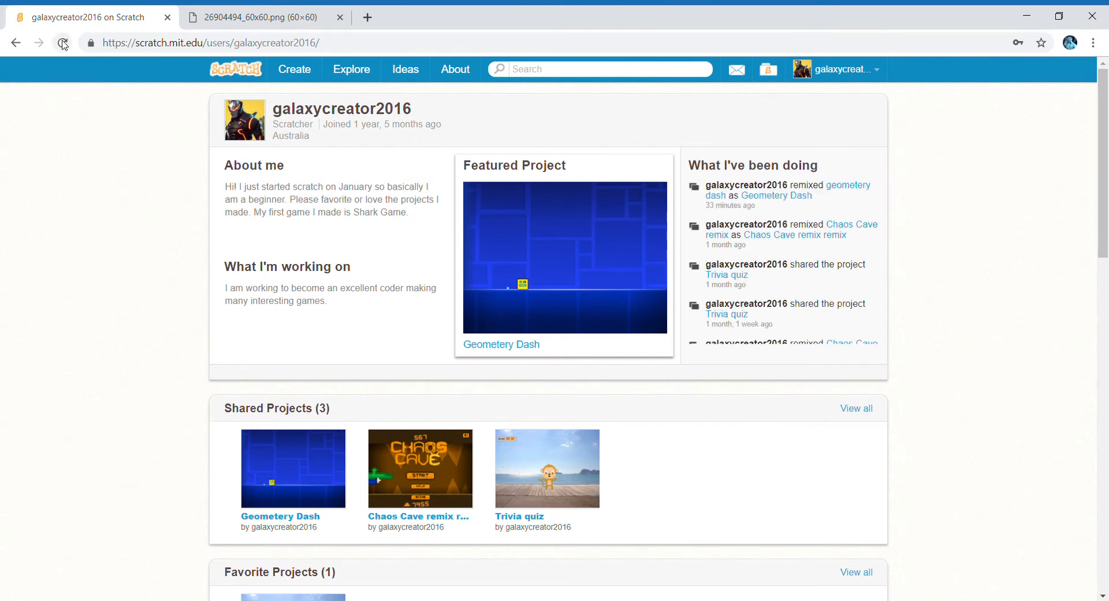